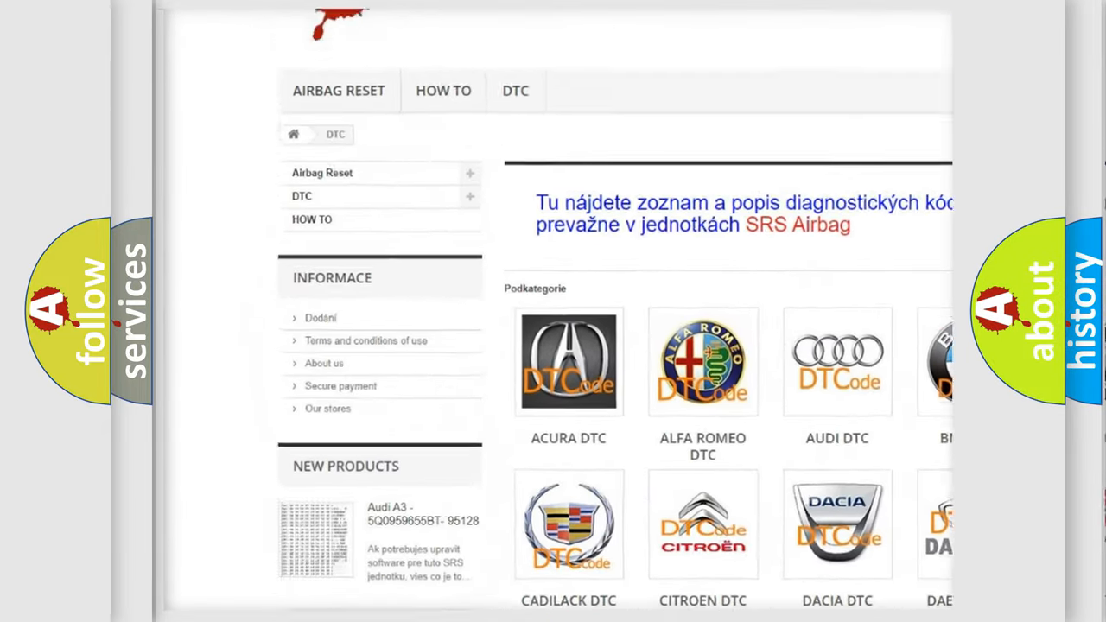
Step: Scroll through the airbagreset.sk list of B-series airbag fault codes
scroll("down", 3)
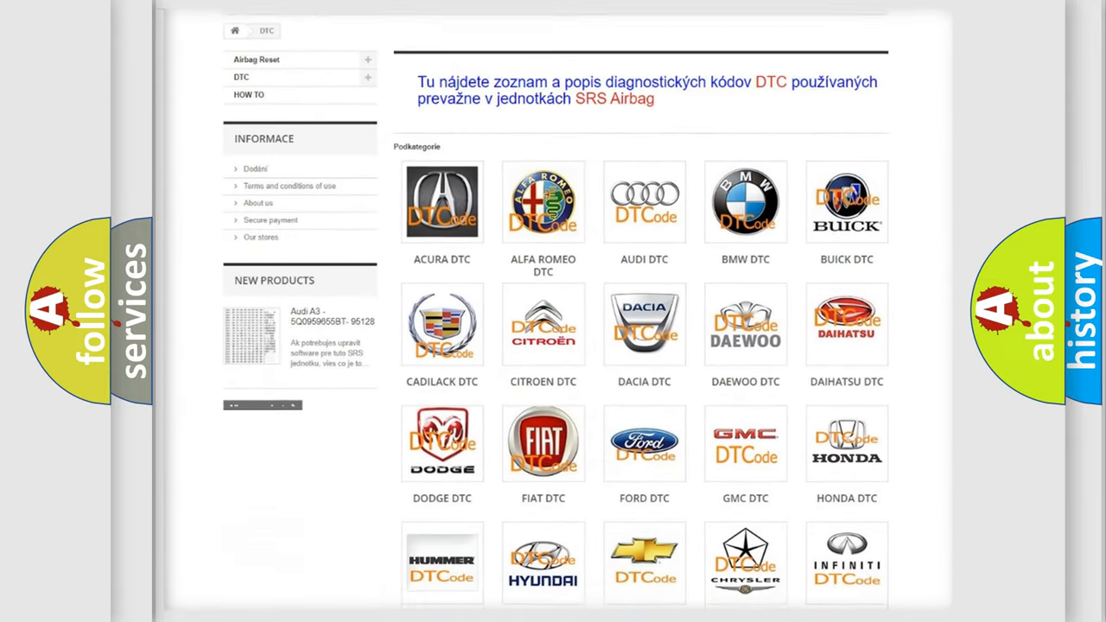
scroll("down", 3)
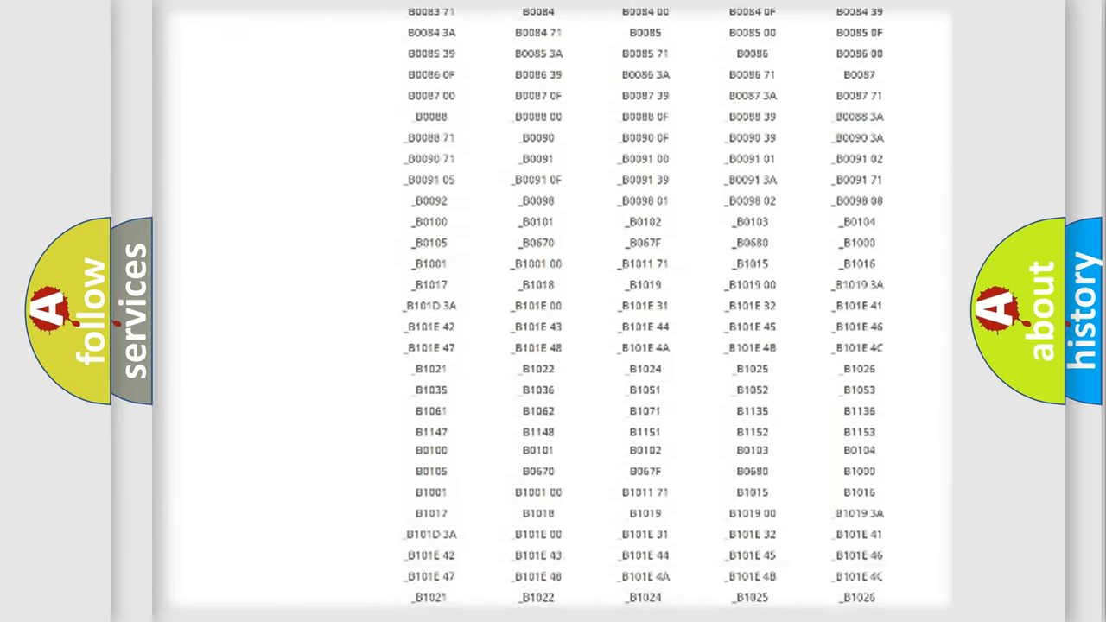
scroll("up", 3)
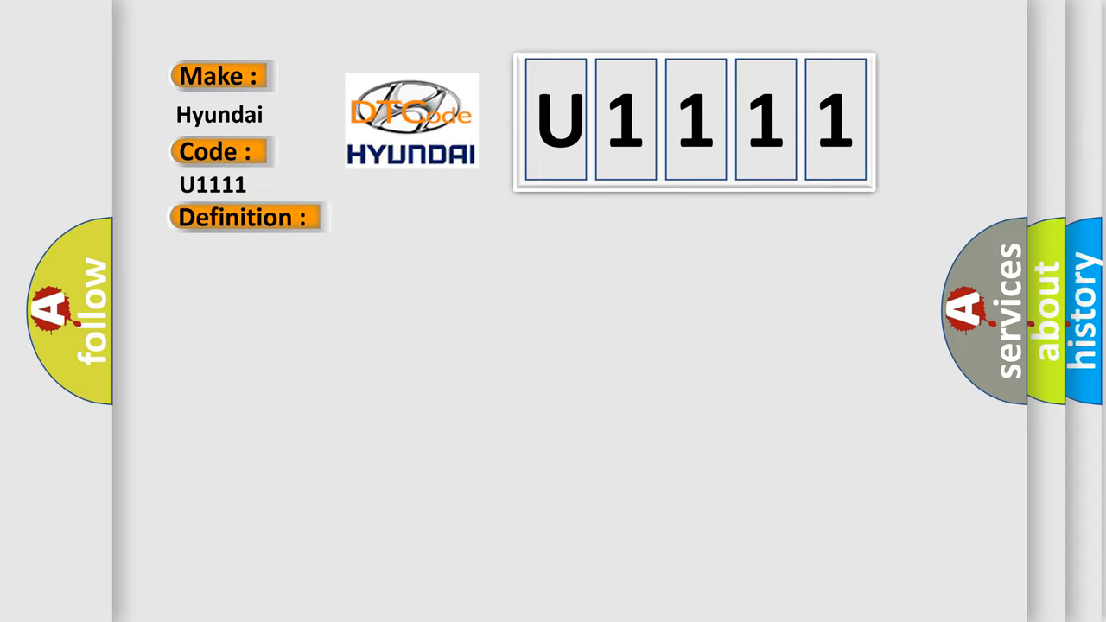
Step: Reveal the U1111 description: crash zone sensor malfunctioning or out of specification
left_click(243, 217)
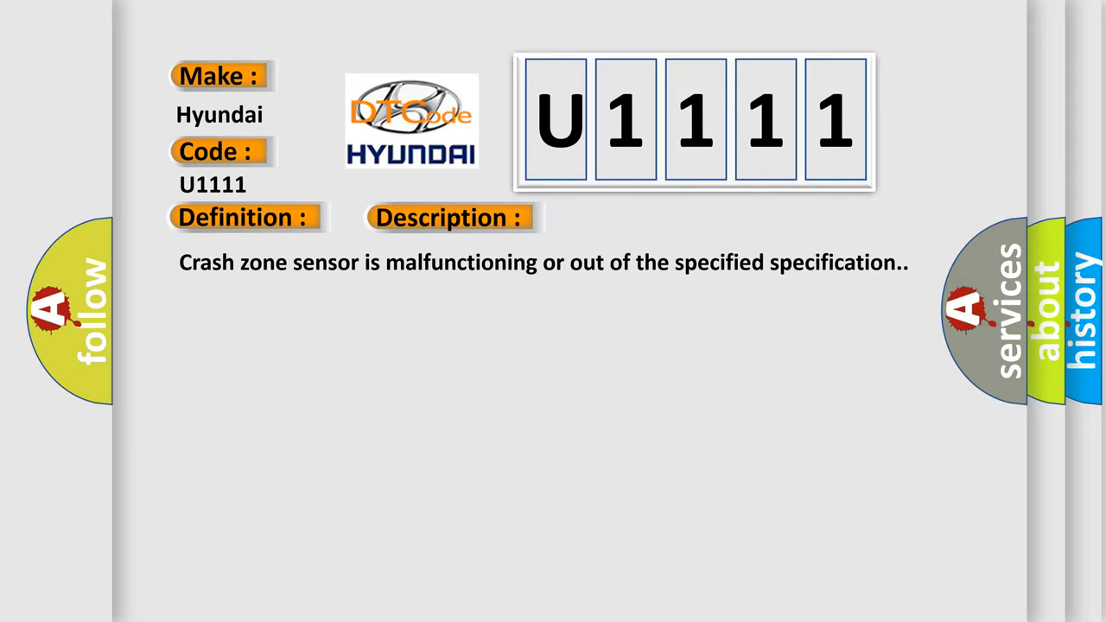